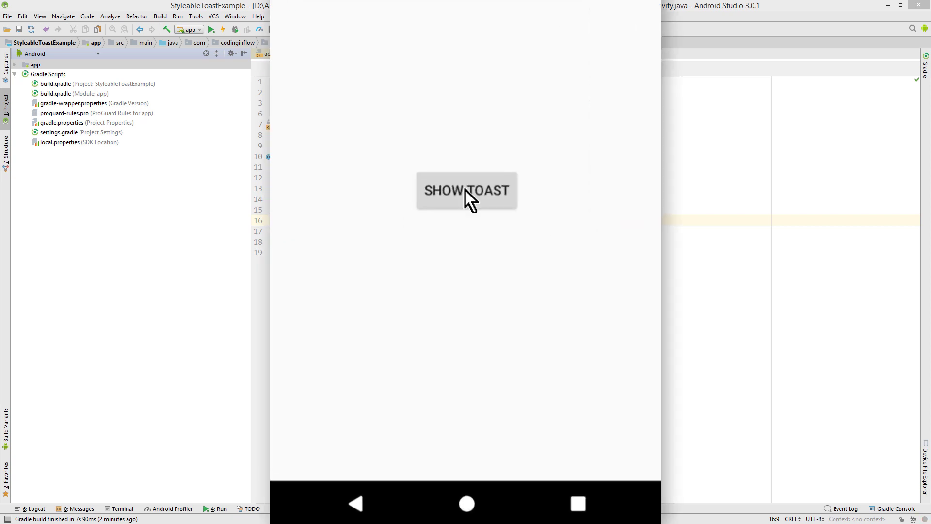
- Try SHOW TOAST in the emulator, then view the empty showToast method in MainActivity.java
click(467, 190)
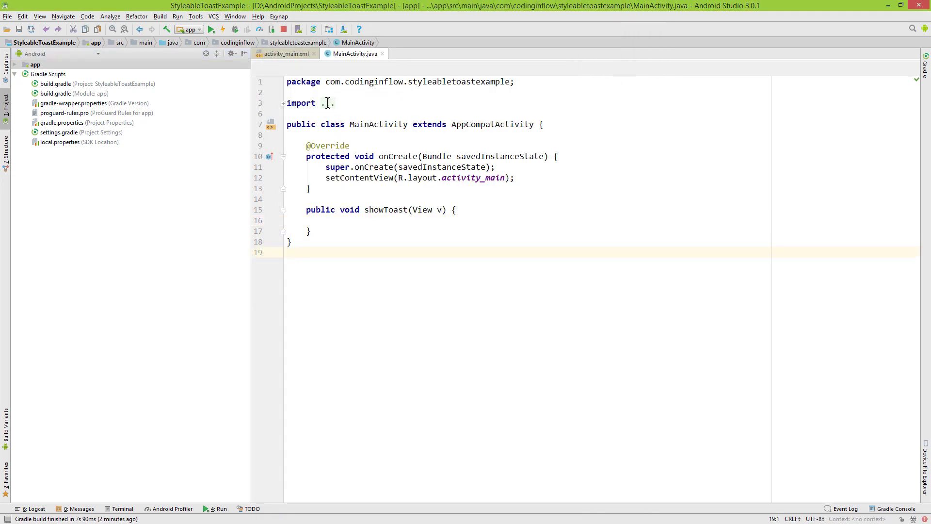
click(285, 54)
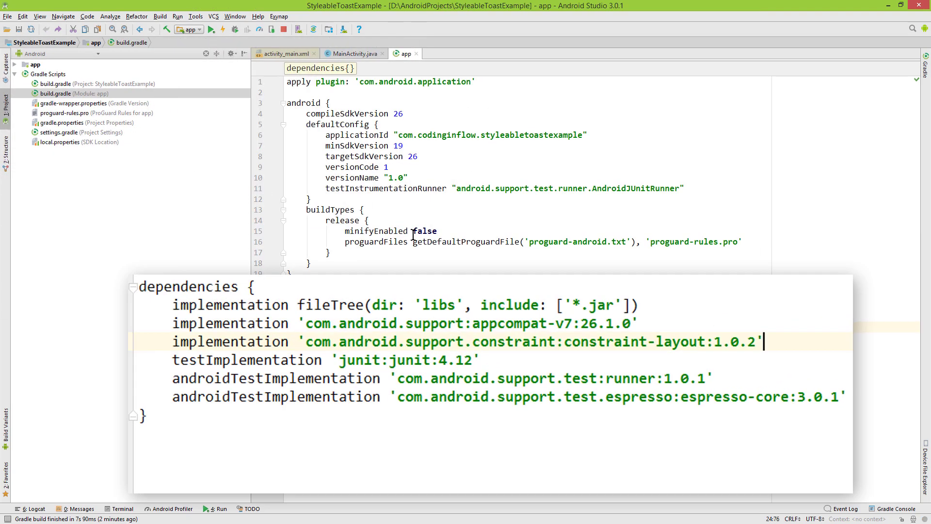
- Add implementation 'com.muddzdev:styleabletoast:2.0.1' to dependencies and sync Gradle
key(enter)
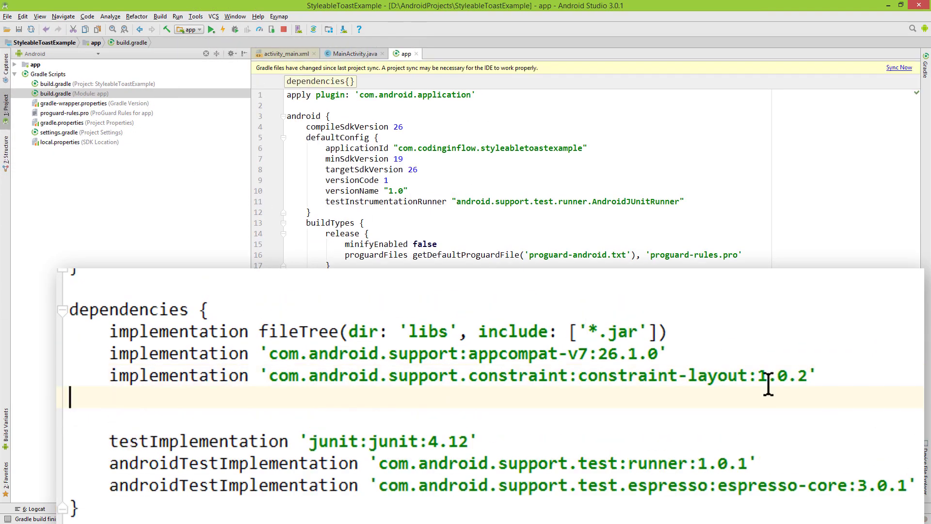
text(implementation 'com.muddzdev:styleabletoast:2.0.1')
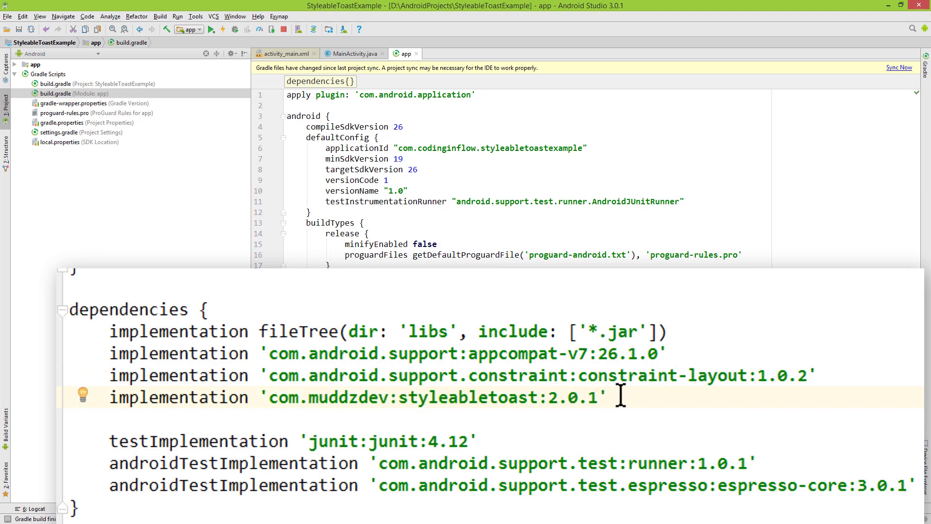
click(484, 397)
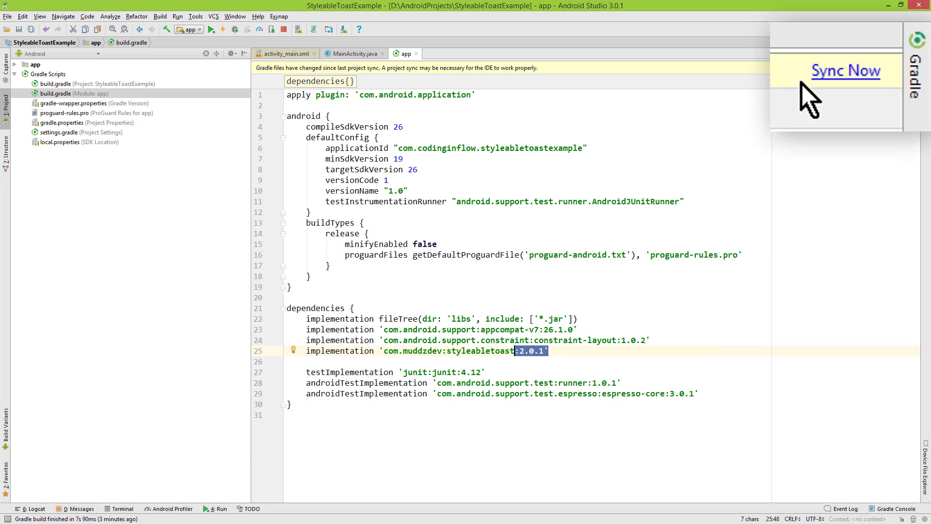
click(845, 71)
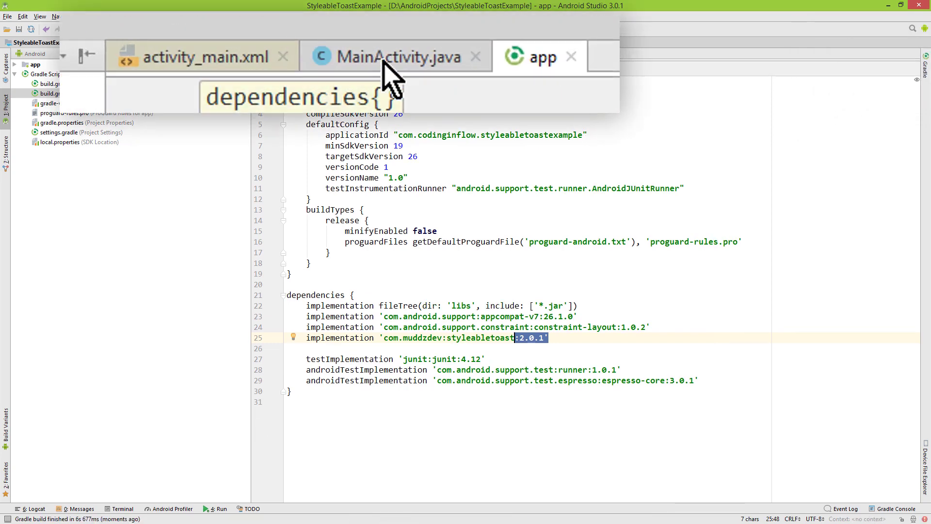
- Write StyleableToast.makeText(this, "Hello World!", R.style.exampleToast).show() inside showToast
click(386, 57)
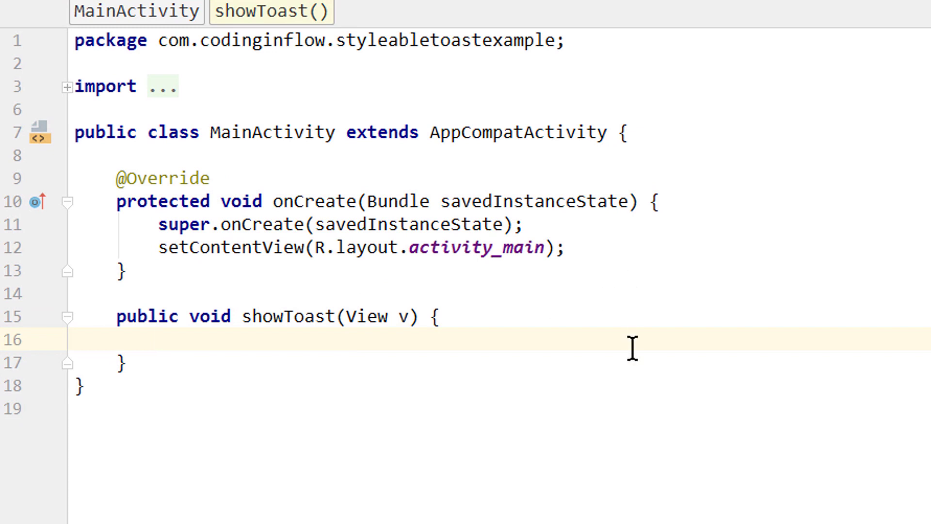
text(StyleableToast.ma)
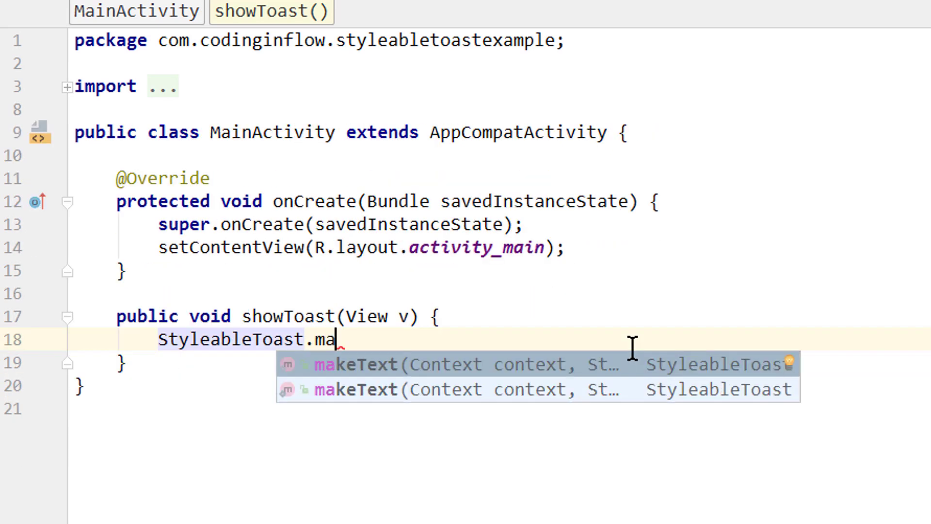
click(352, 364)
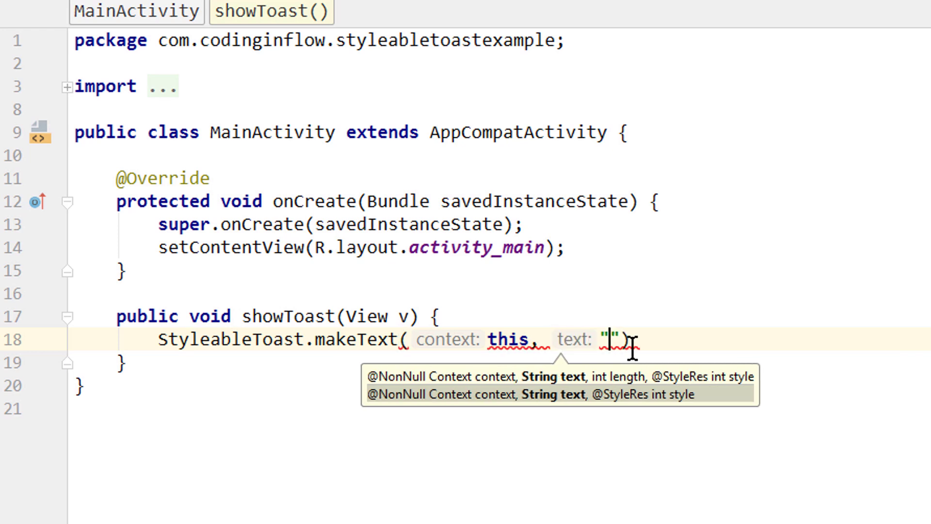
text(H)
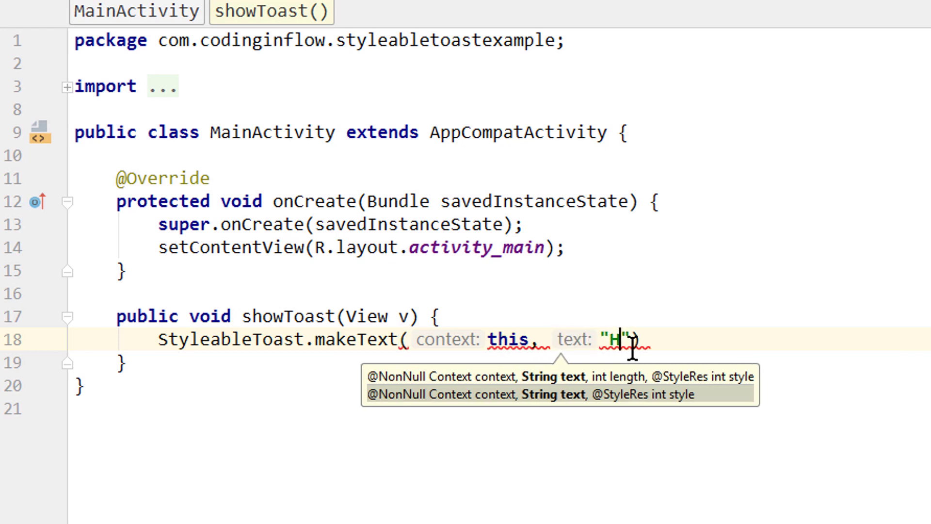
text(ello World!)
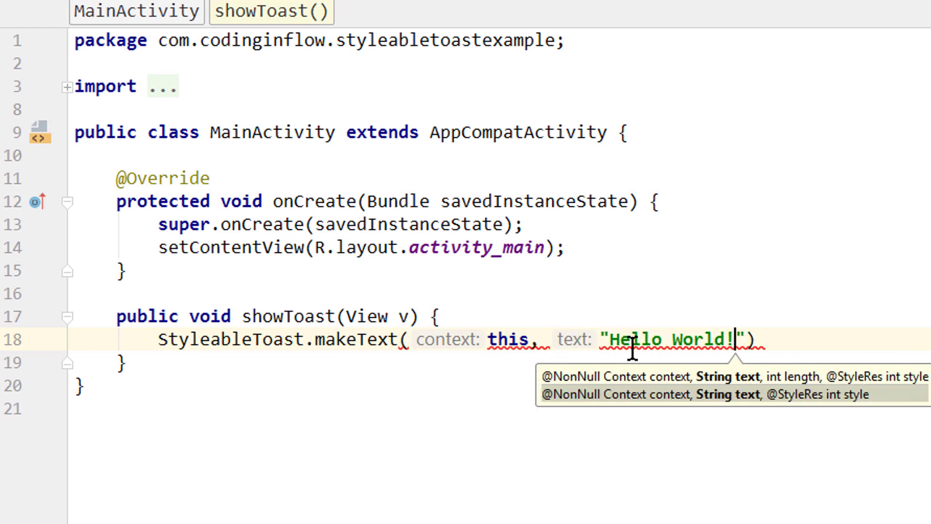
text(, R)
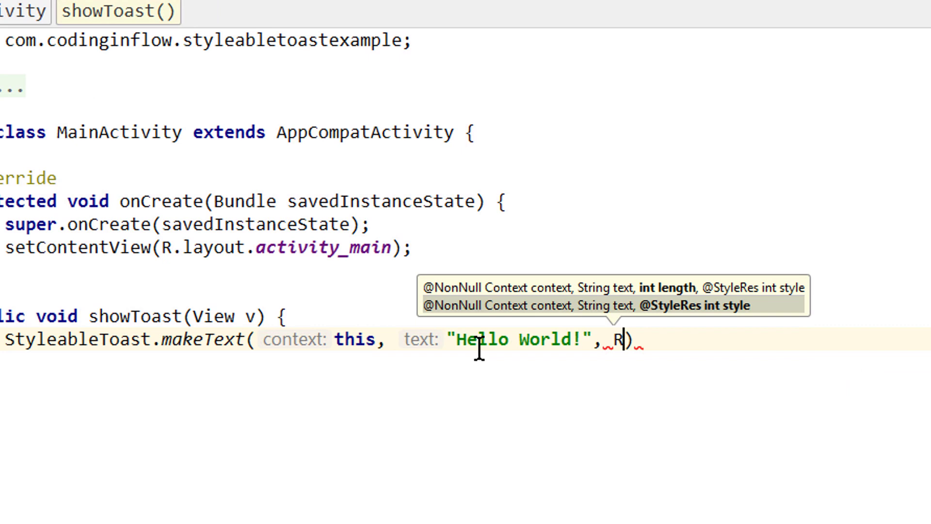
text(.style.)
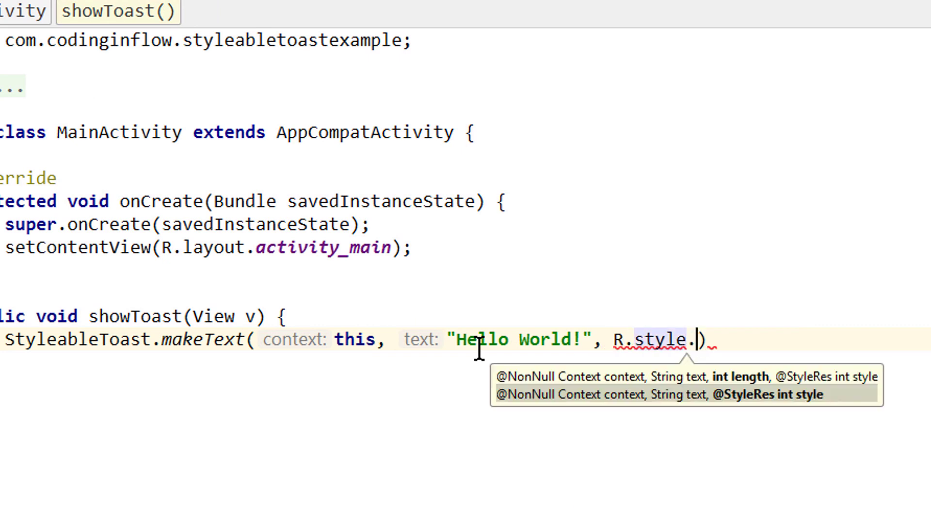
text(exam)
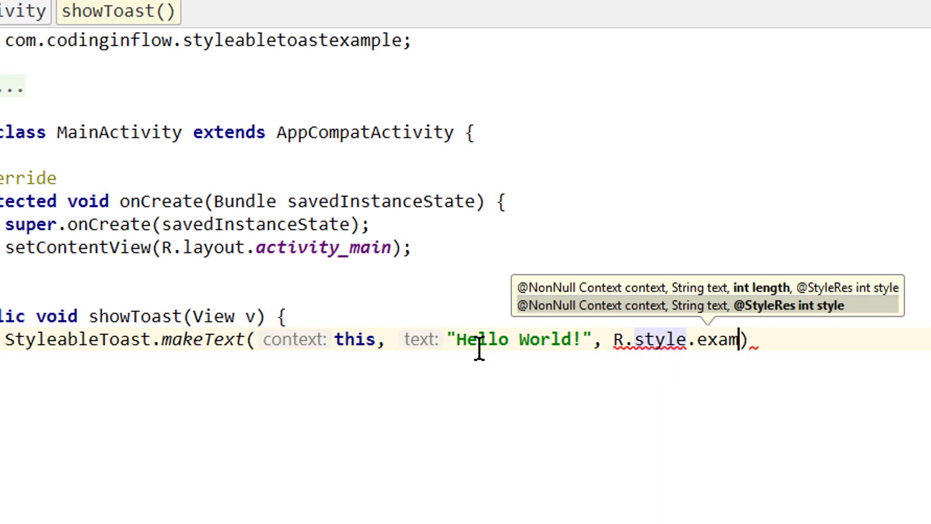
text(pleToast)
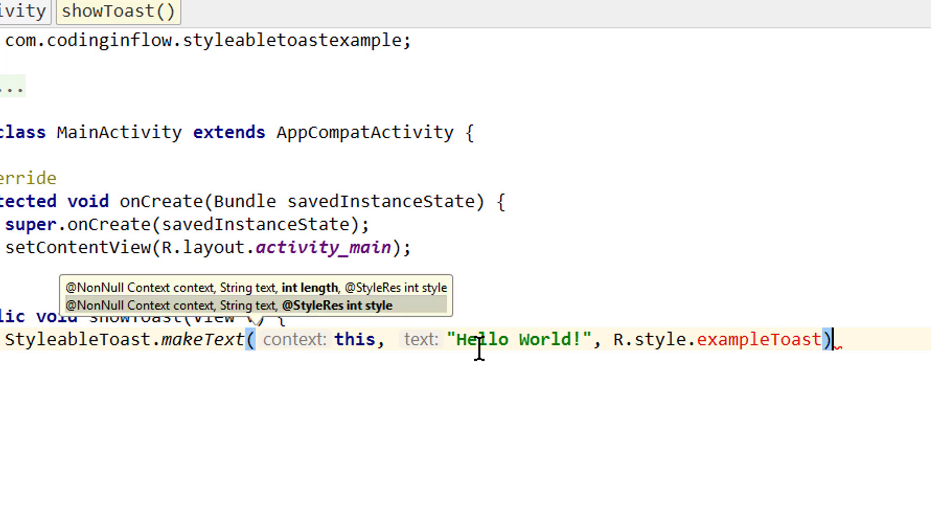
text(.show();)
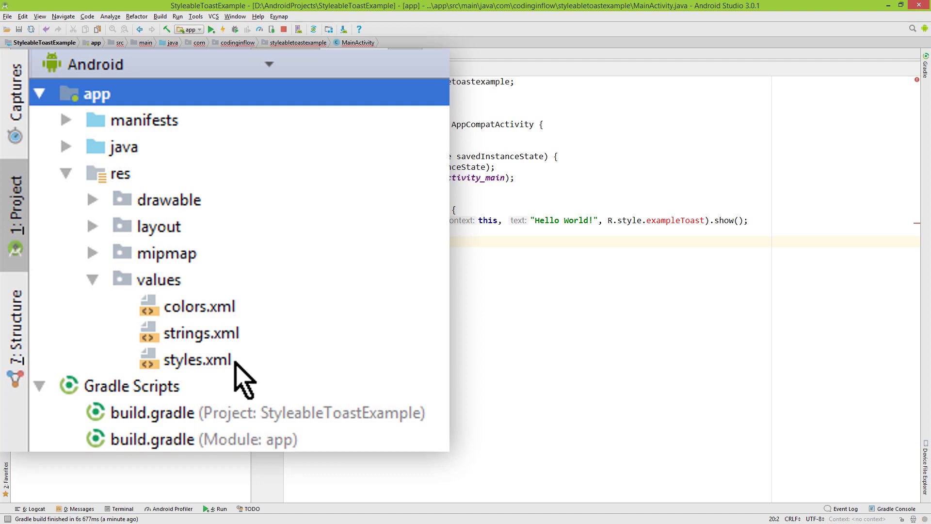
- In styles.xml, create an empty <style name="exampleToast"> block below AppTheme
double_click(197, 359)
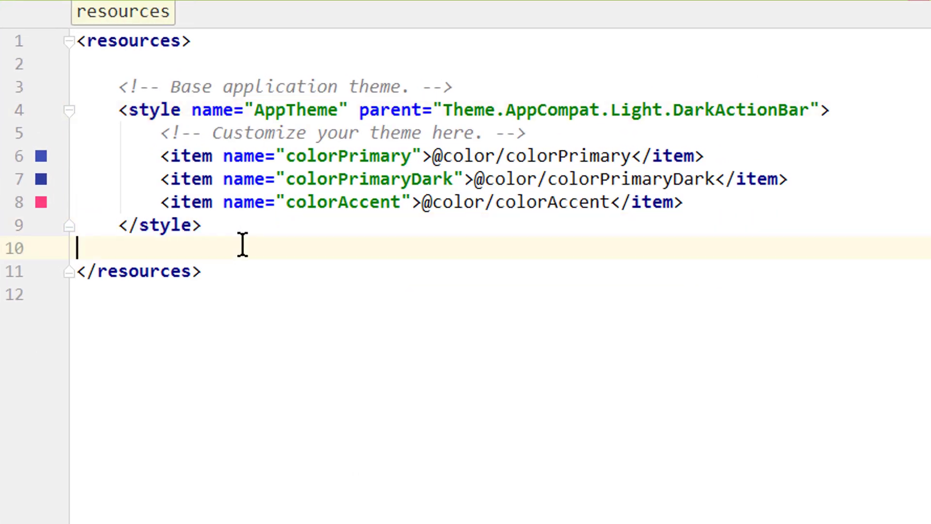
text(<)
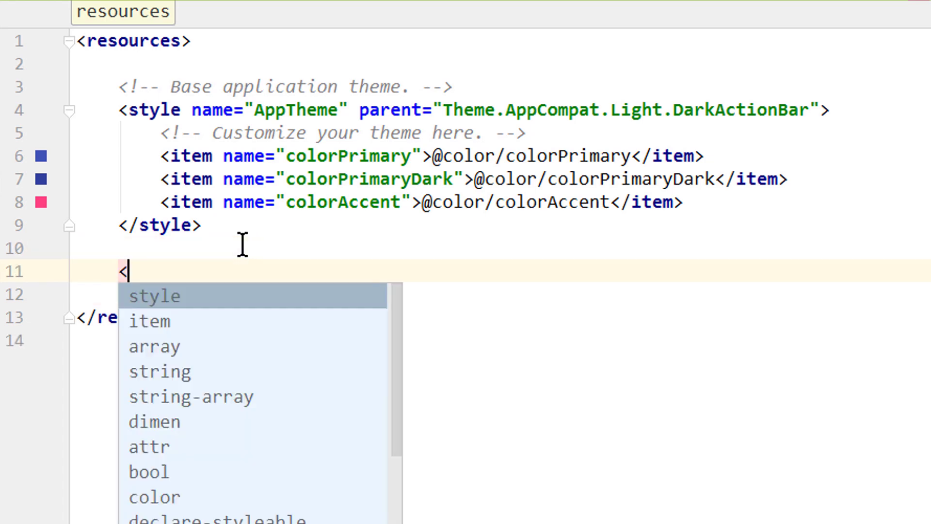
click(153, 295)
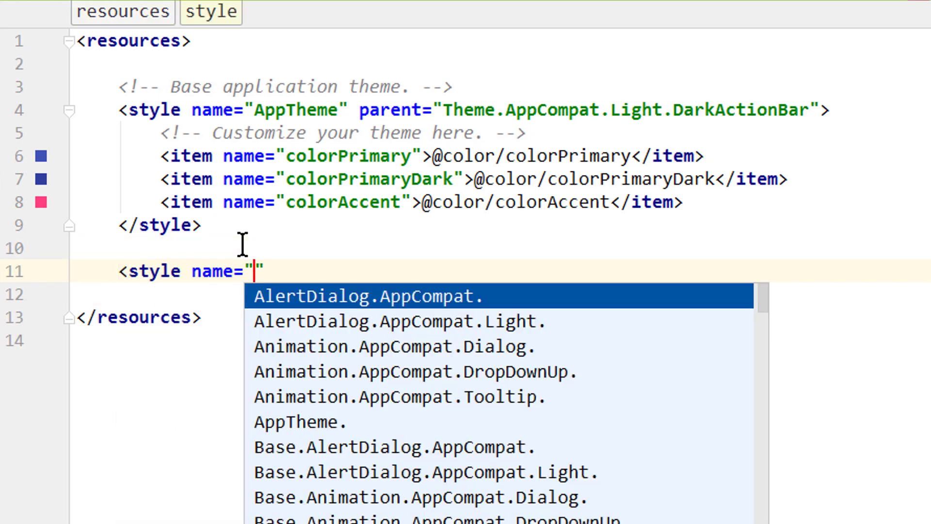
text(e)
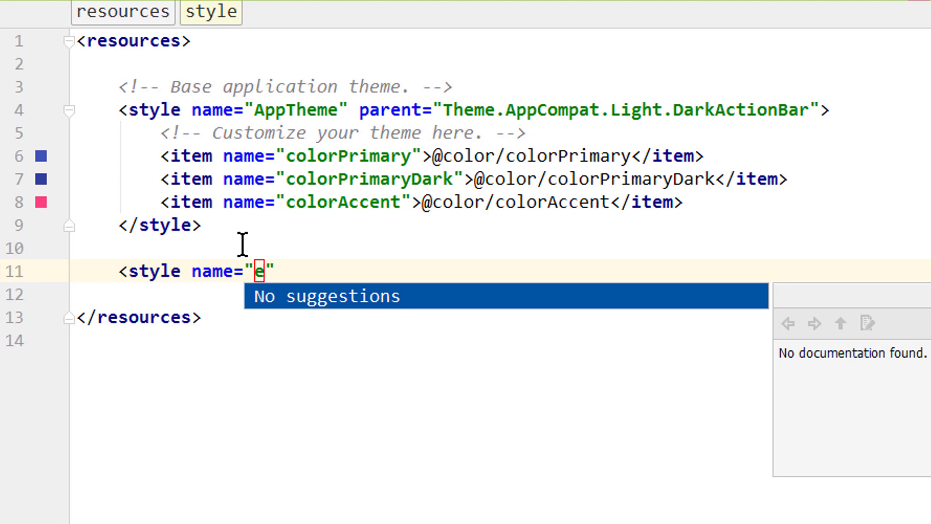
text(xampleToast)
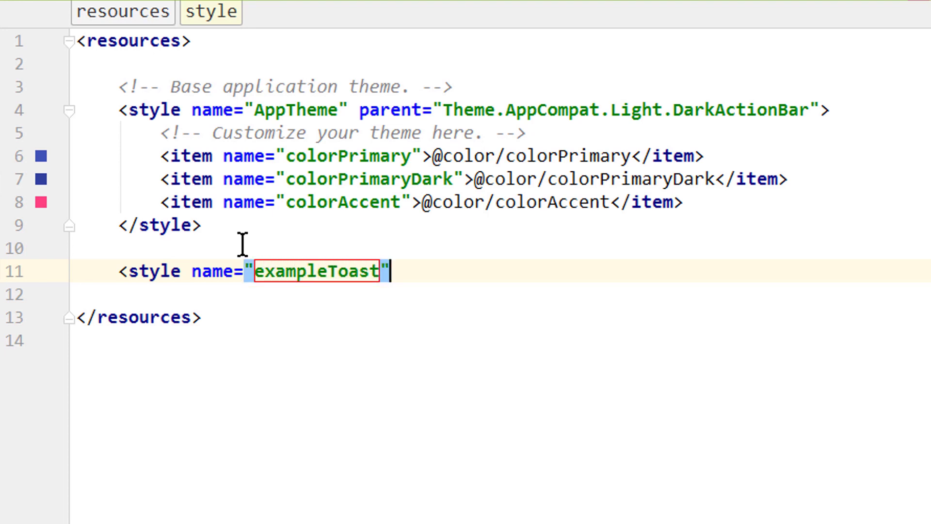
text(>)
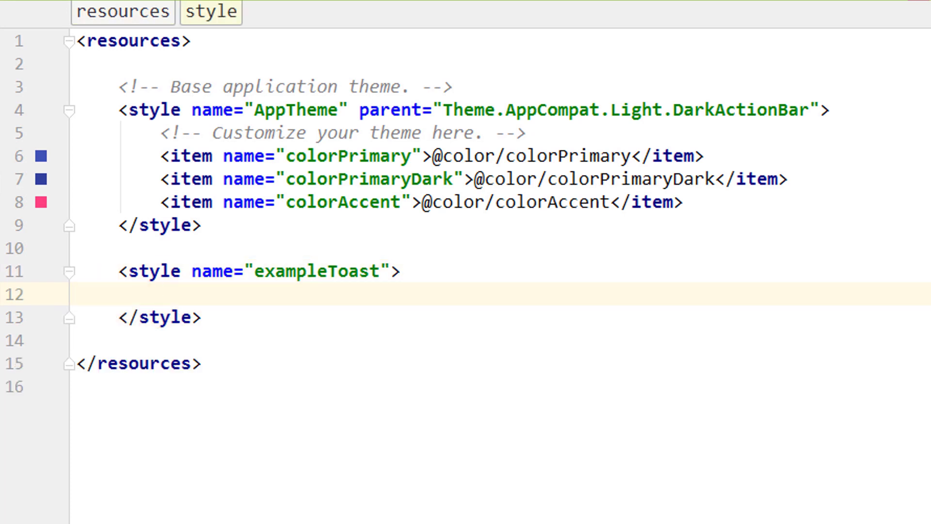
mouse_move(292, 408)
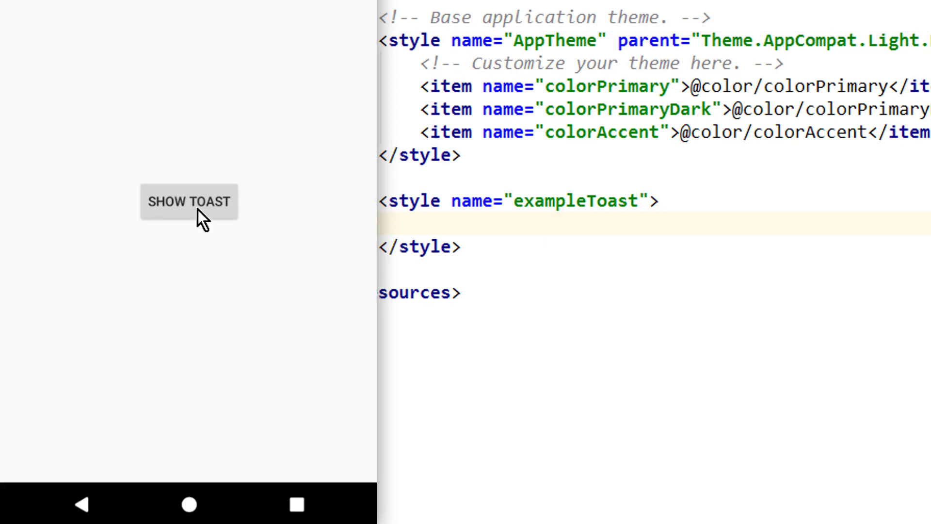
- Add a colorBackground item with value #94ffab to exampleToast
click(189, 201)
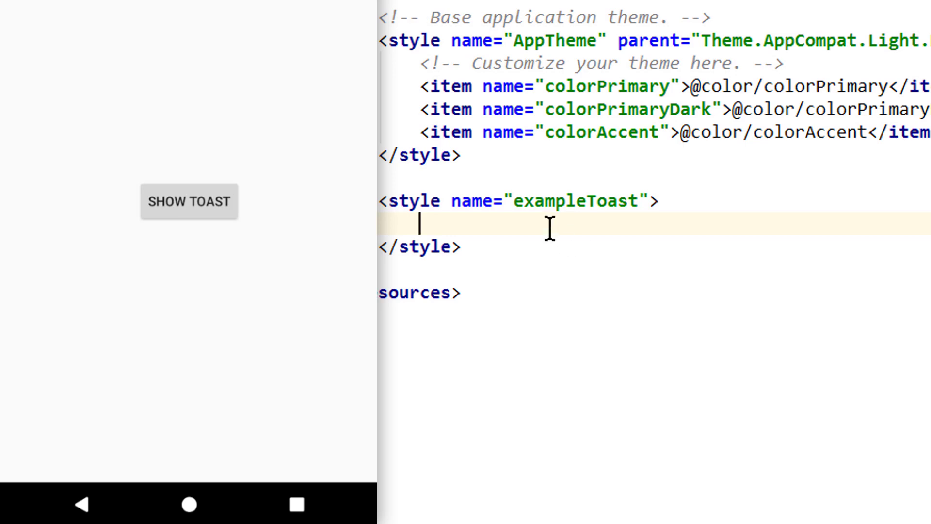
text(<item name=")
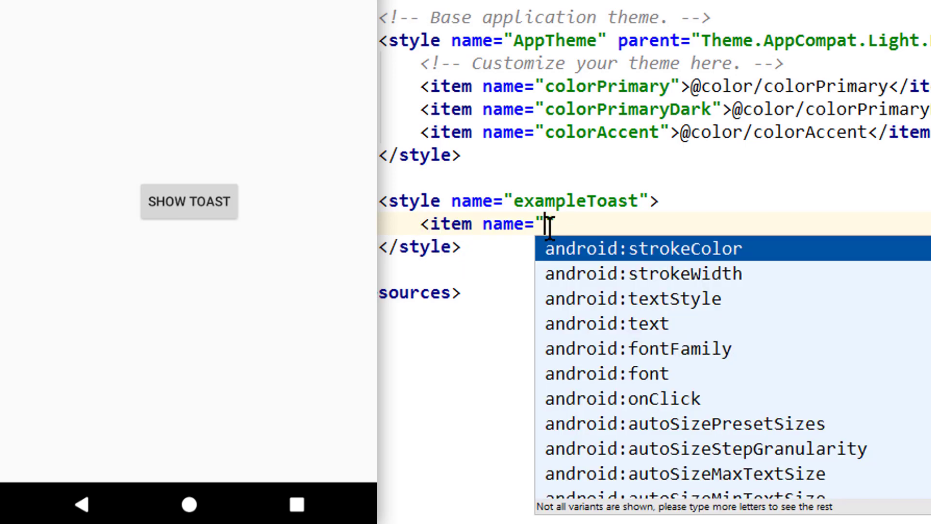
text(colo)
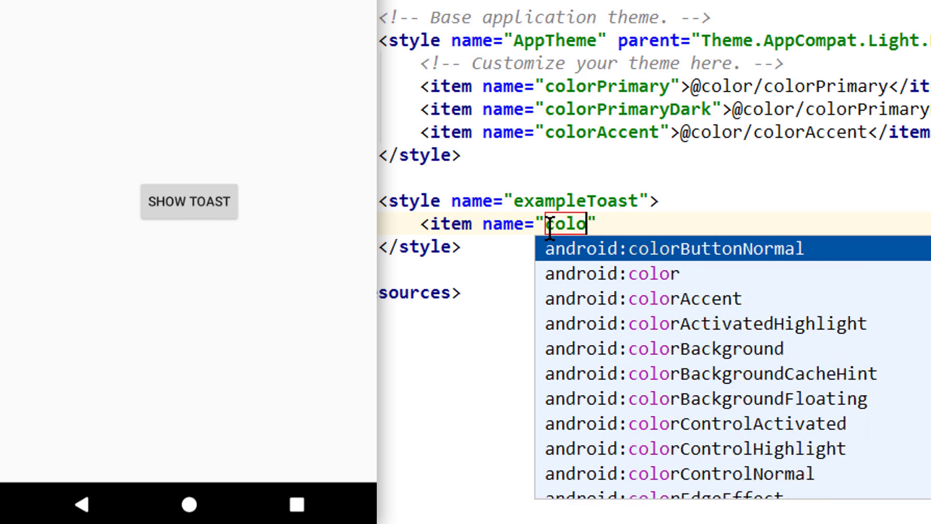
text(rBackground)
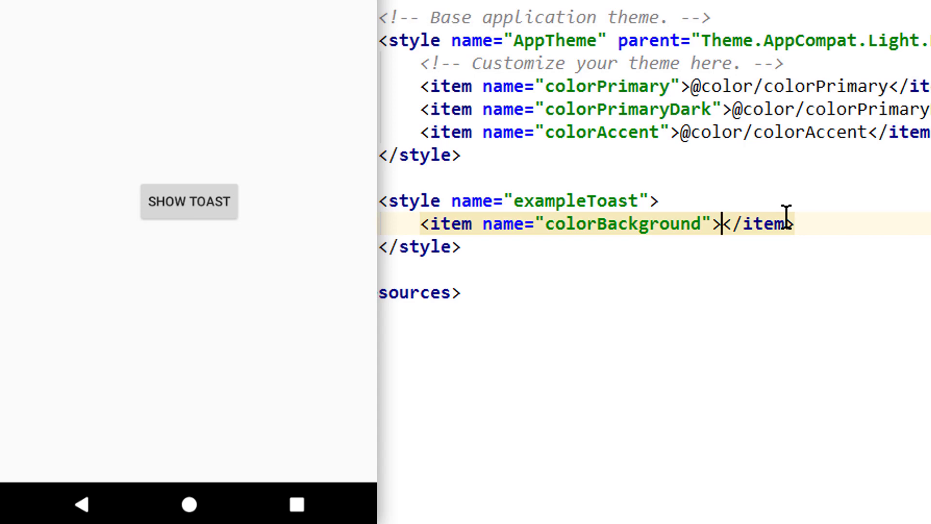
text(#)
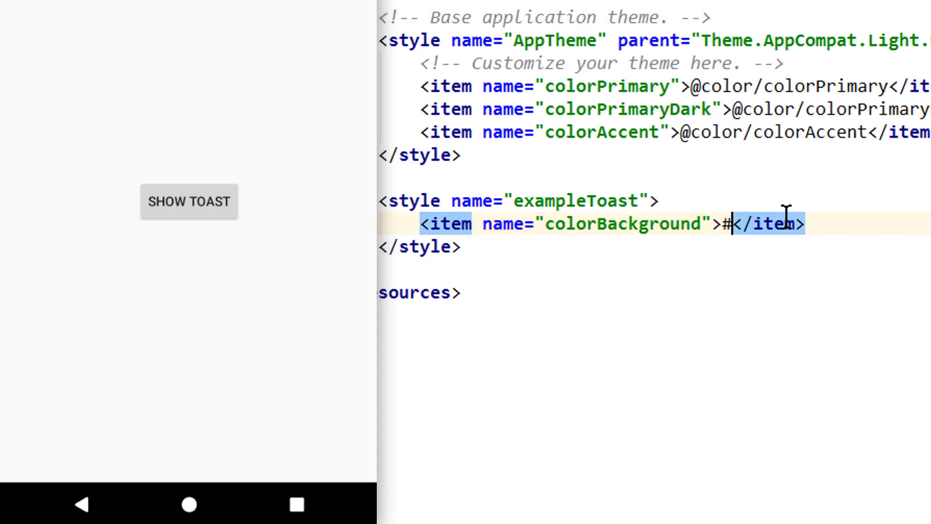
text(94ffab)
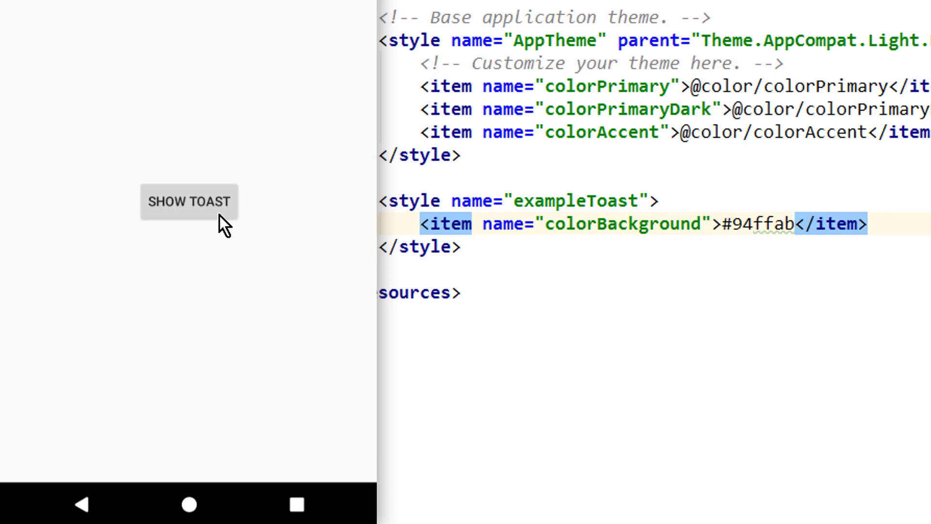
- Add a textColor item with value #000 on the next line
click(189, 200)
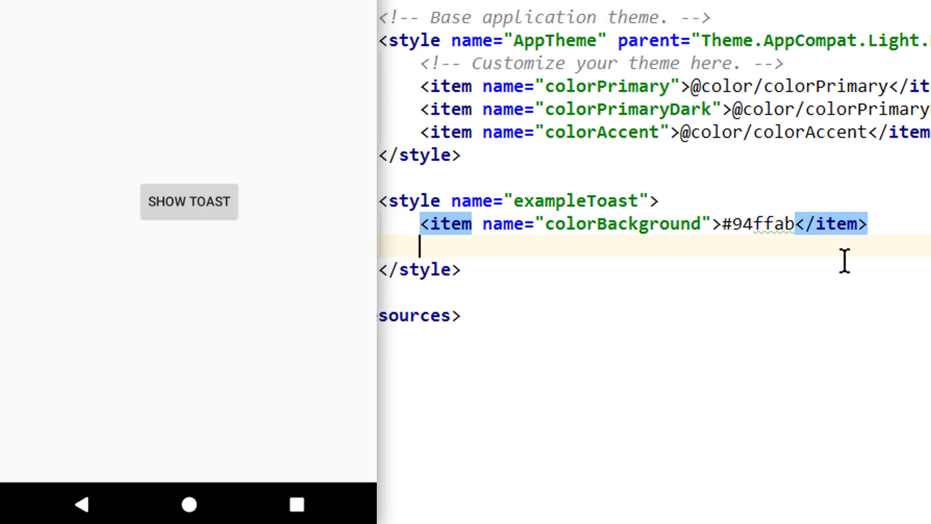
text(<item name=")
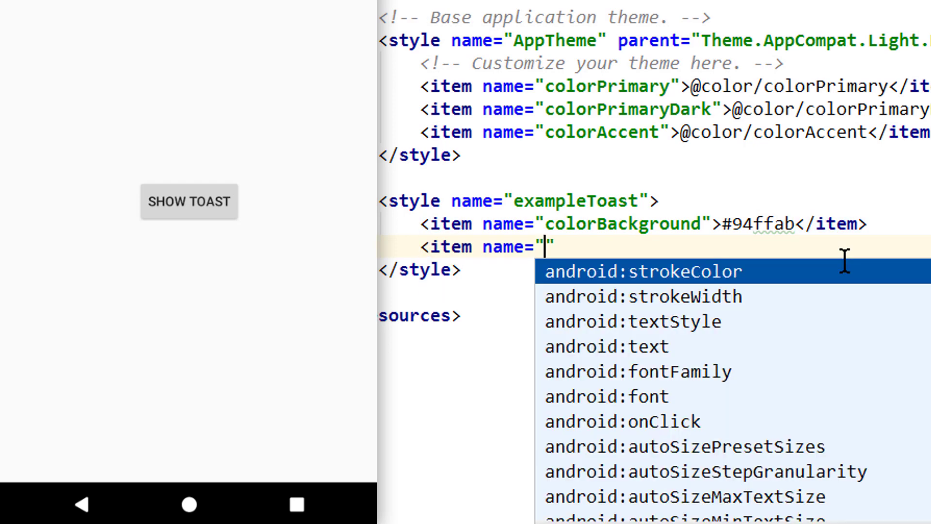
text(textColor)
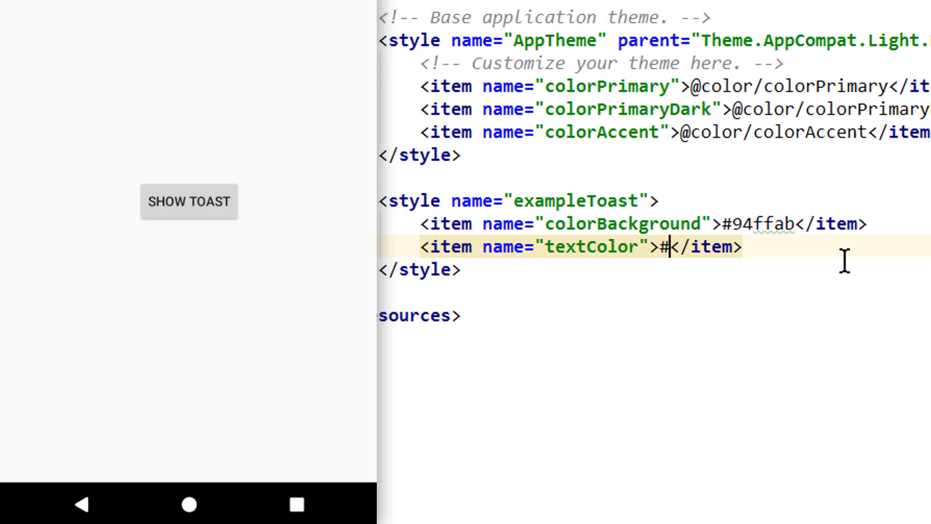
text(000)
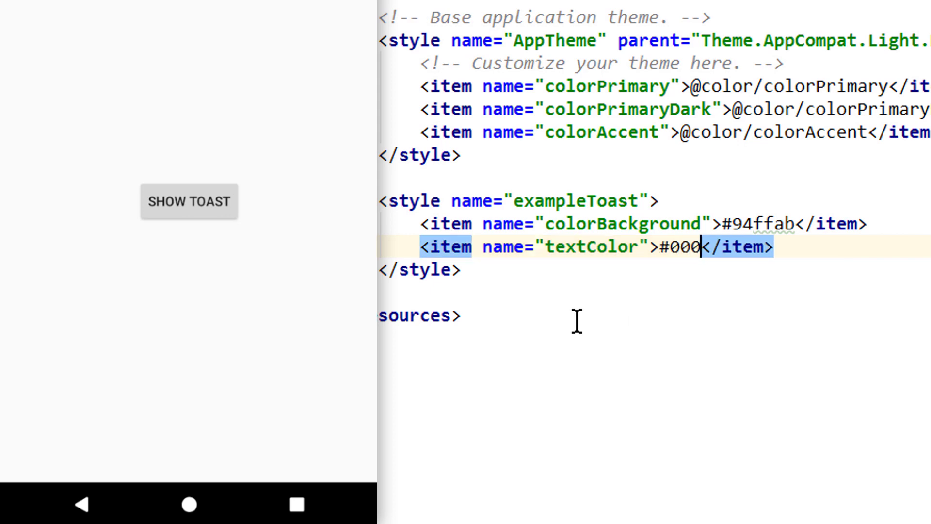
click(189, 201)
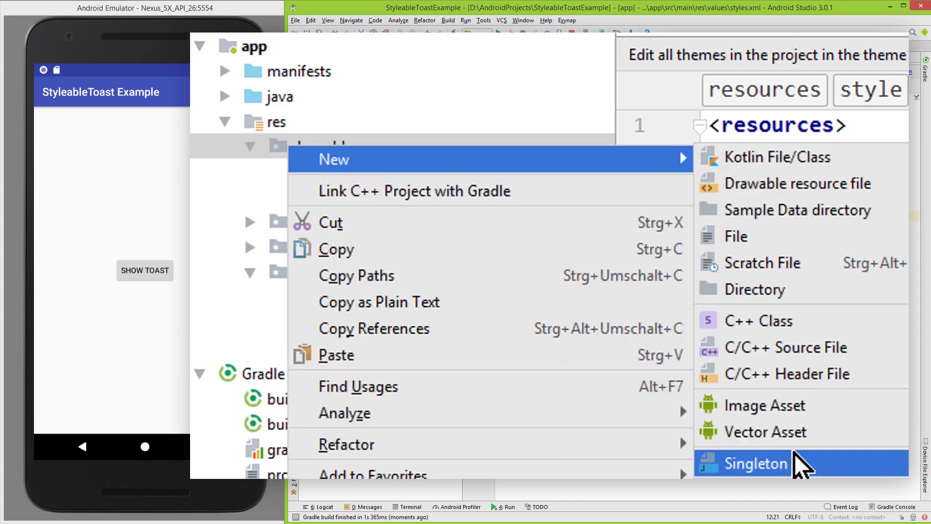
- Create the ic_android vector drawable with the default Android material icon
click(765, 431)
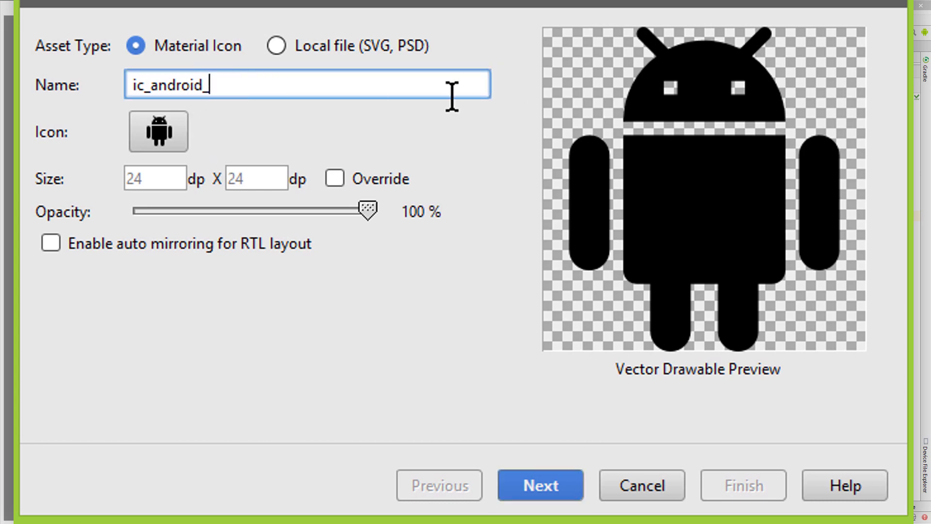
click(540, 485)
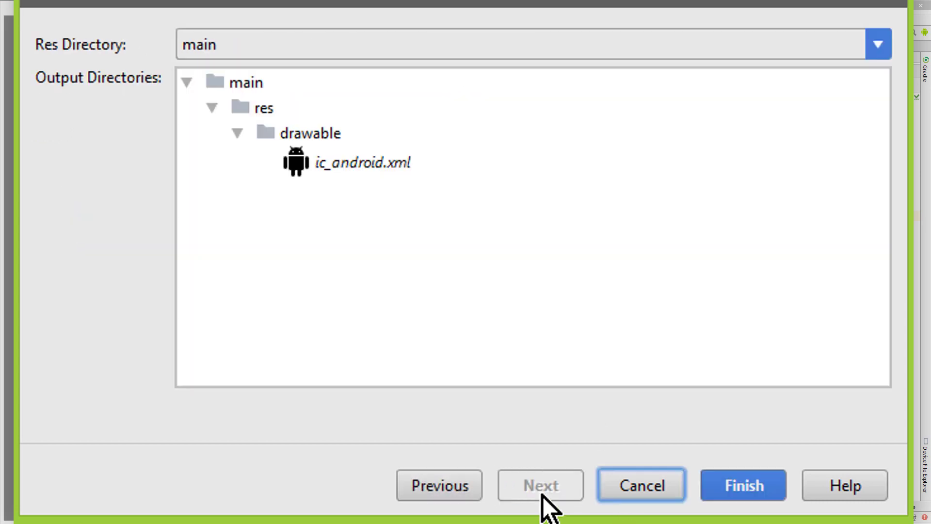
click(742, 485)
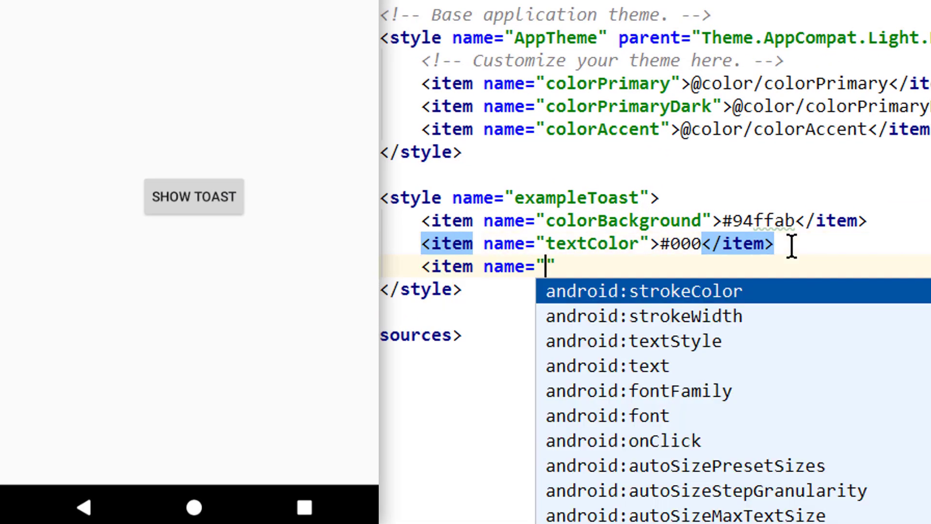
text(iconLeft)
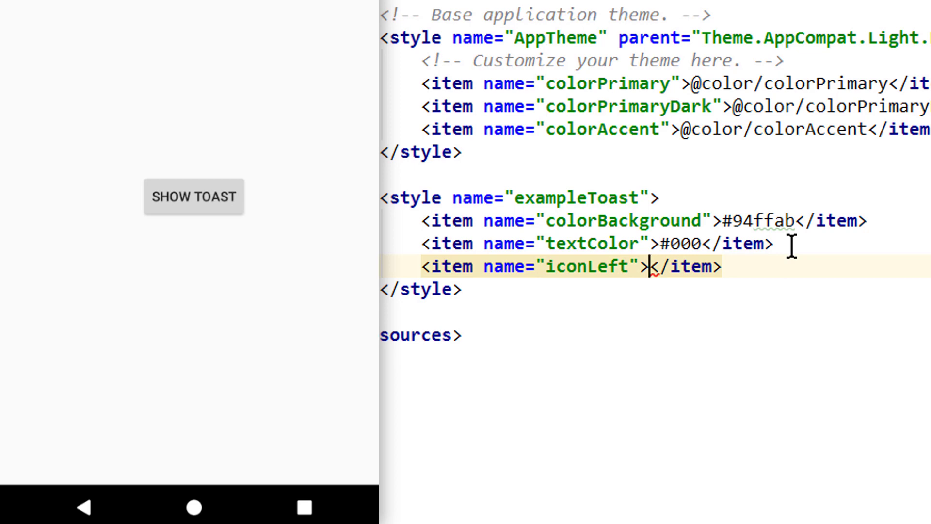
text(@drawable/ic)
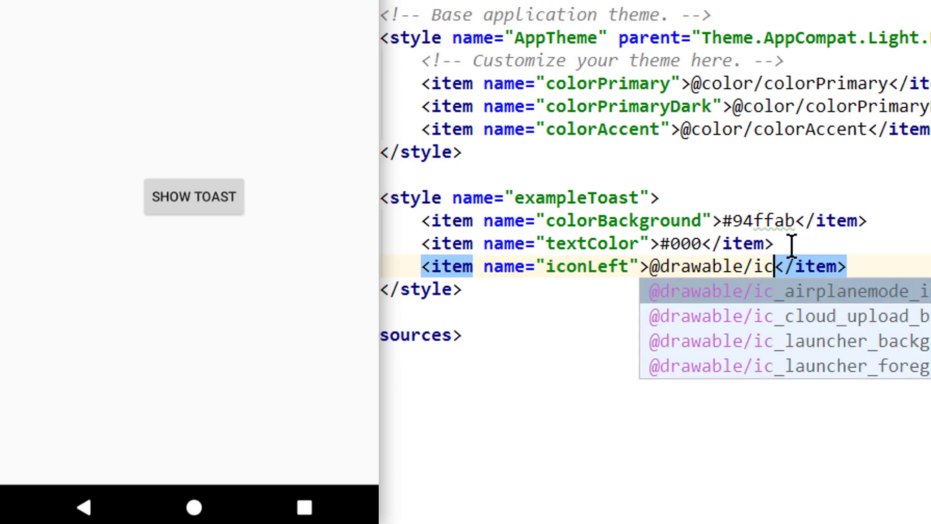
text(_android)
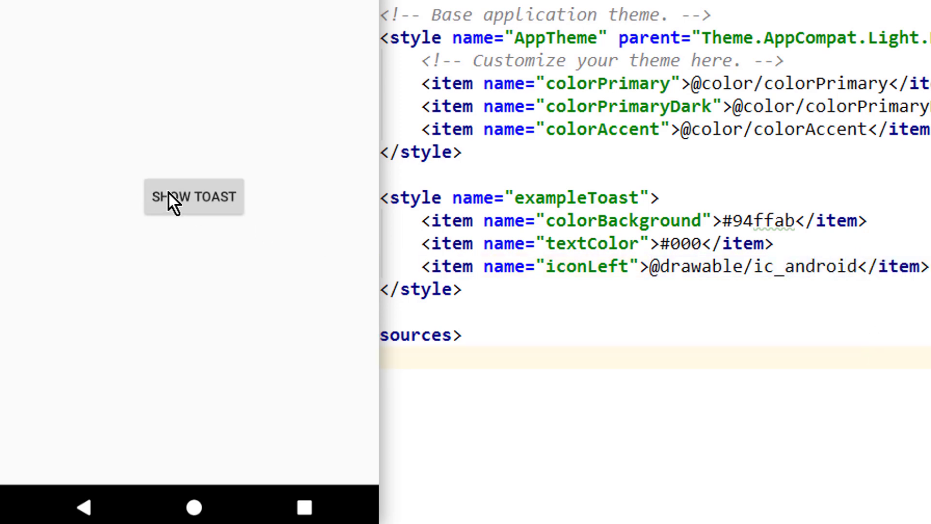
click(194, 197)
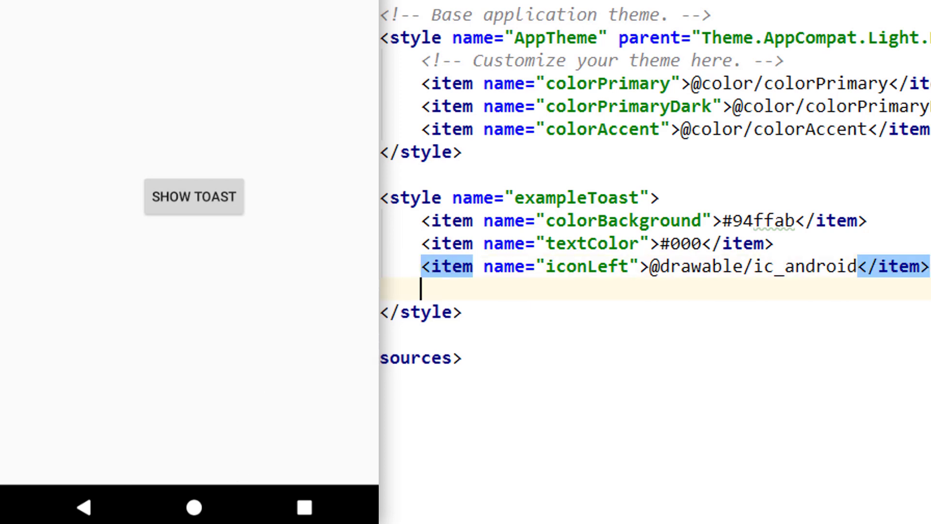
- Add strokeColor #000 and strokeWidth 3dp items to exampleToast
text(<item name="strokeColor"></item>)
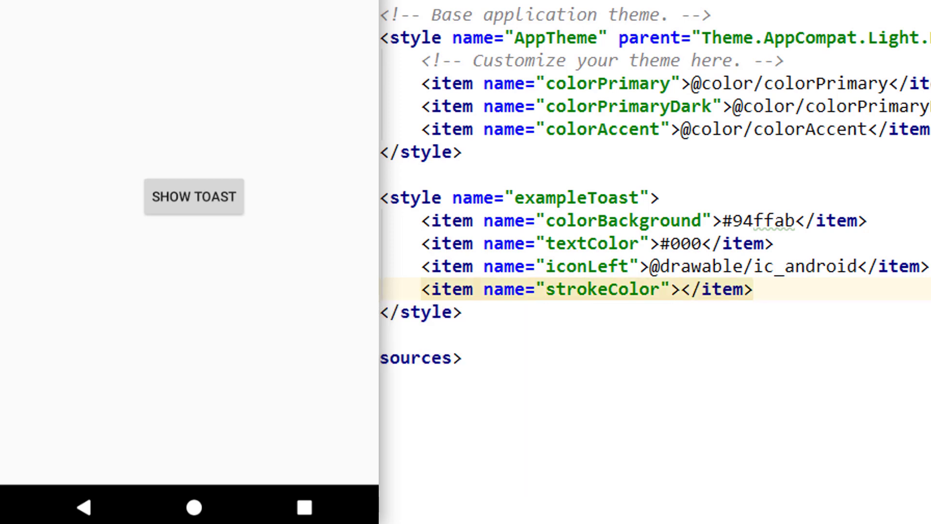
text(#000)
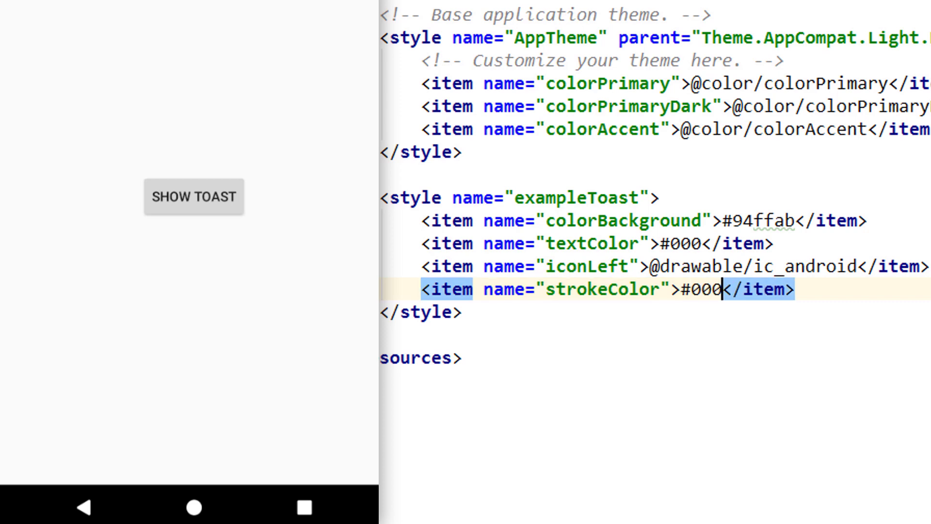
text(<)
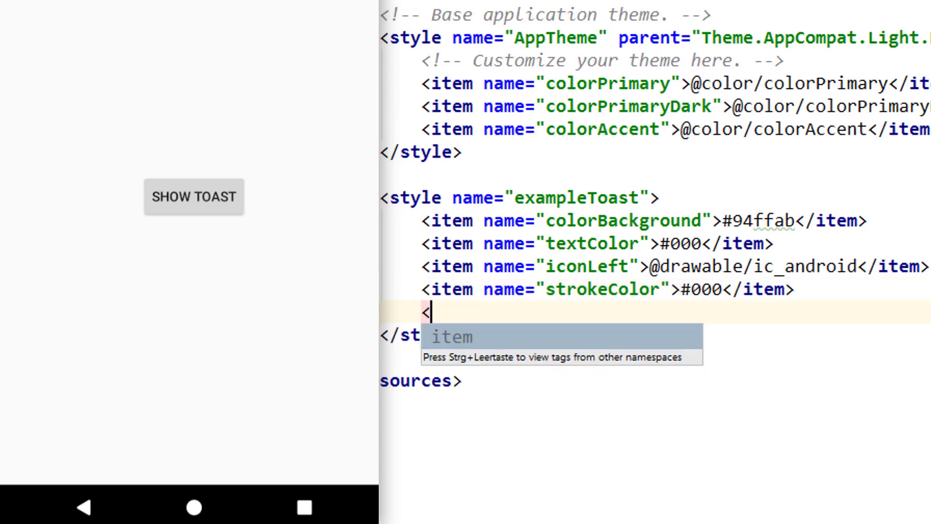
text(<item name="strokeWidth"></item>)
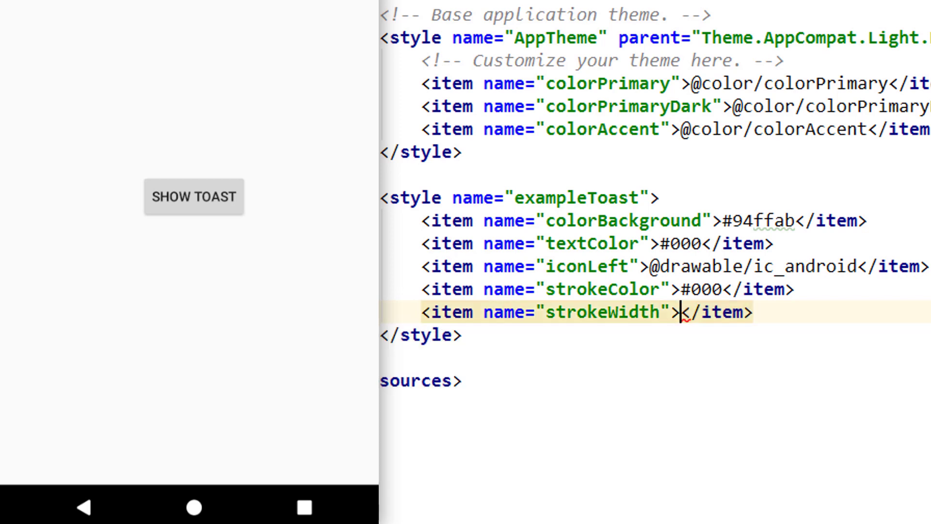
text(3dp)
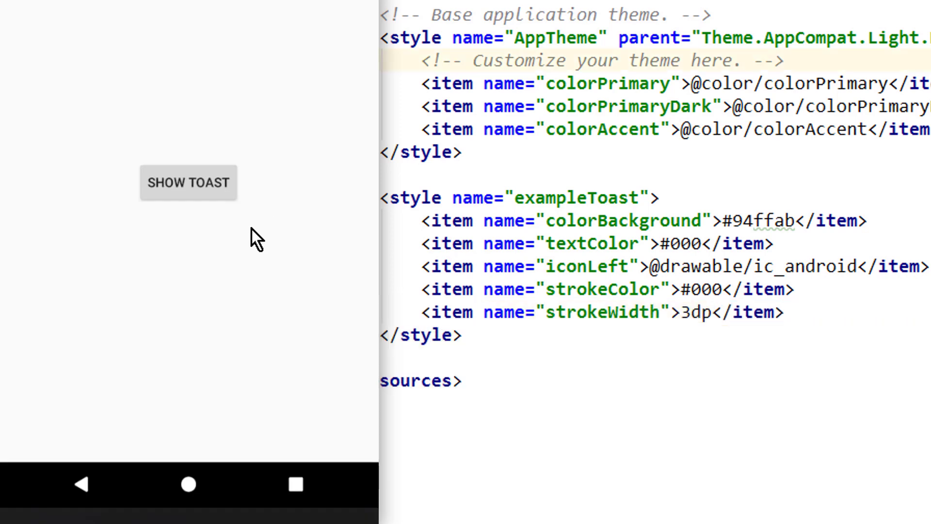
click(187, 182)
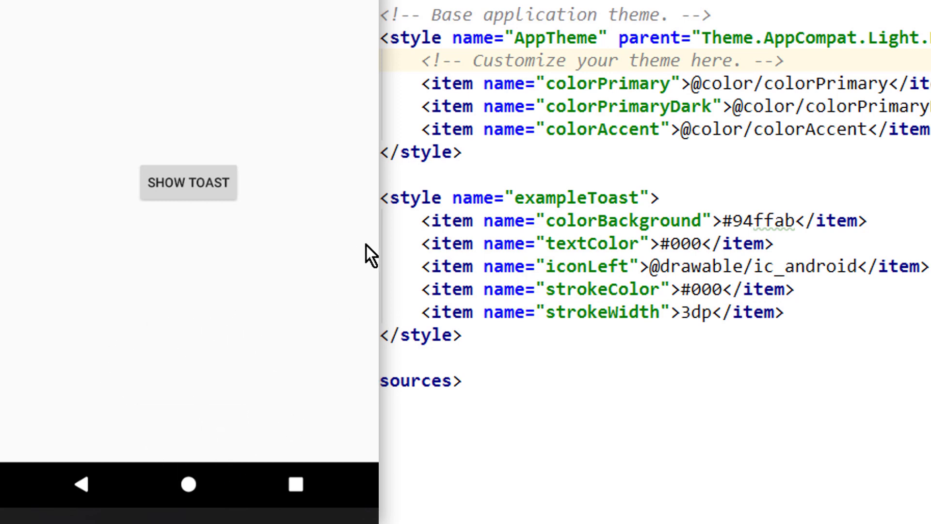
mouse_move(676, 326)
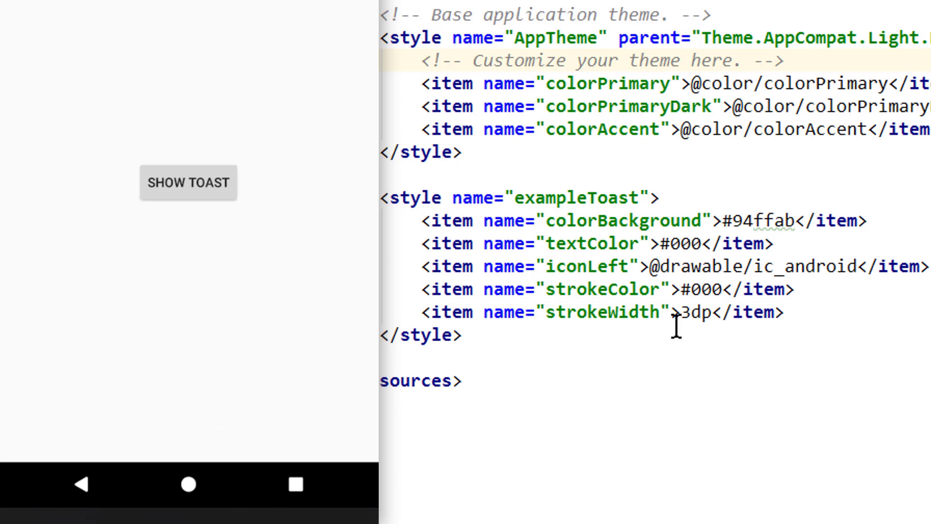
- Add length LONG and cornerRadius 3dp items to exampleToast
text(<)
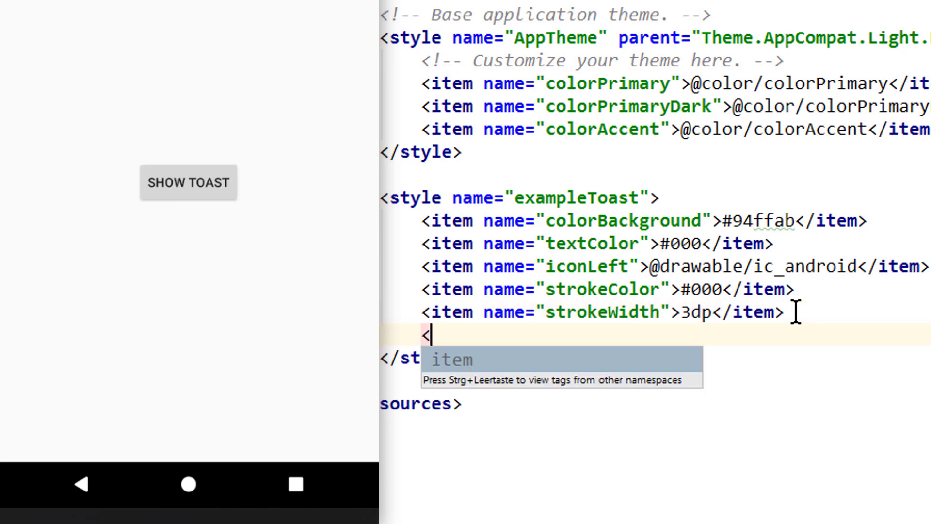
text(item name=")
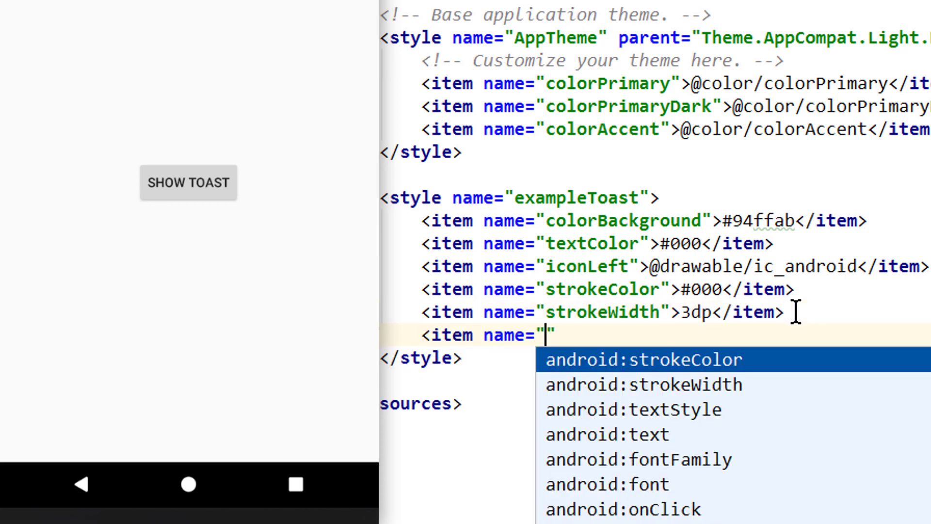
text(length)
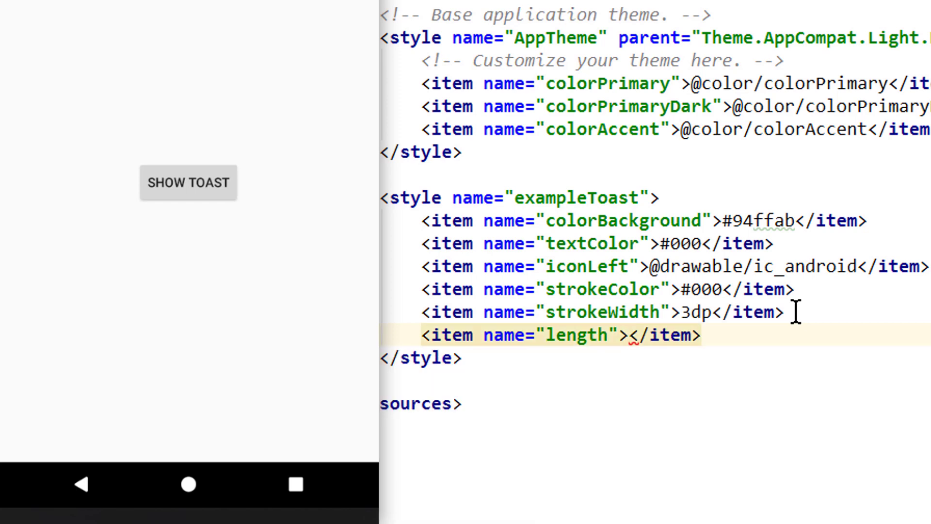
text(SHORT)
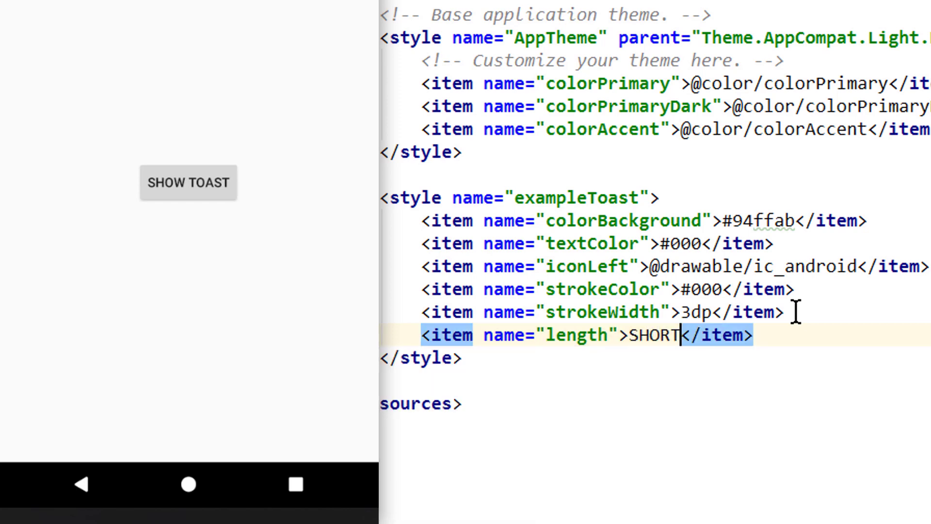
text(LONG)
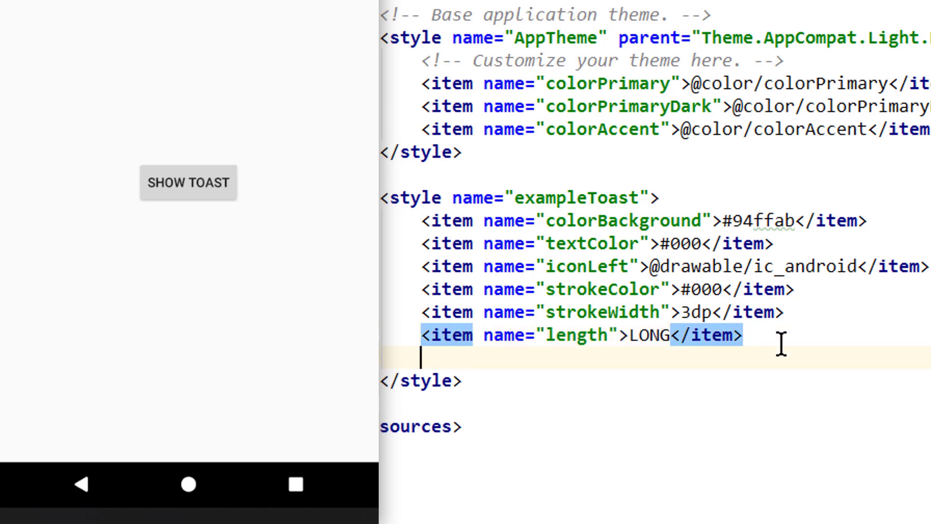
text(<item name="")
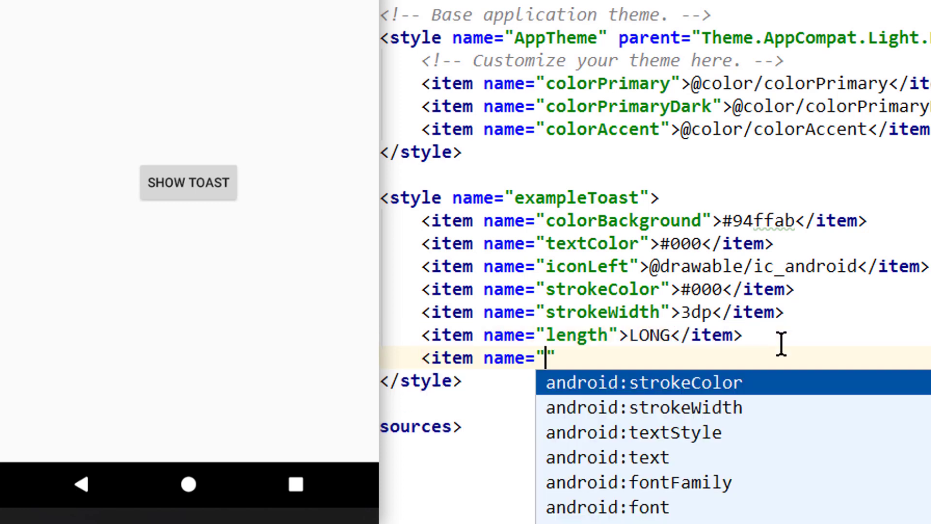
text(cornerRadius)
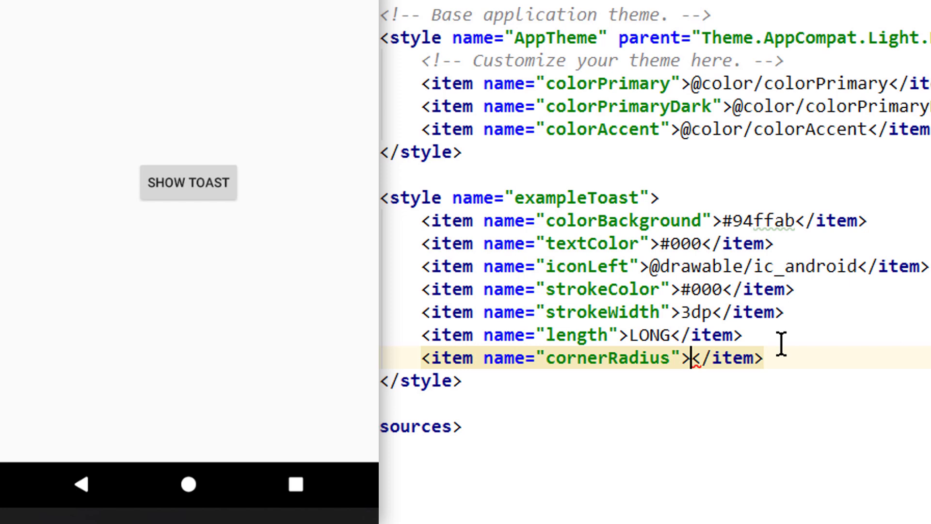
text(3dp)
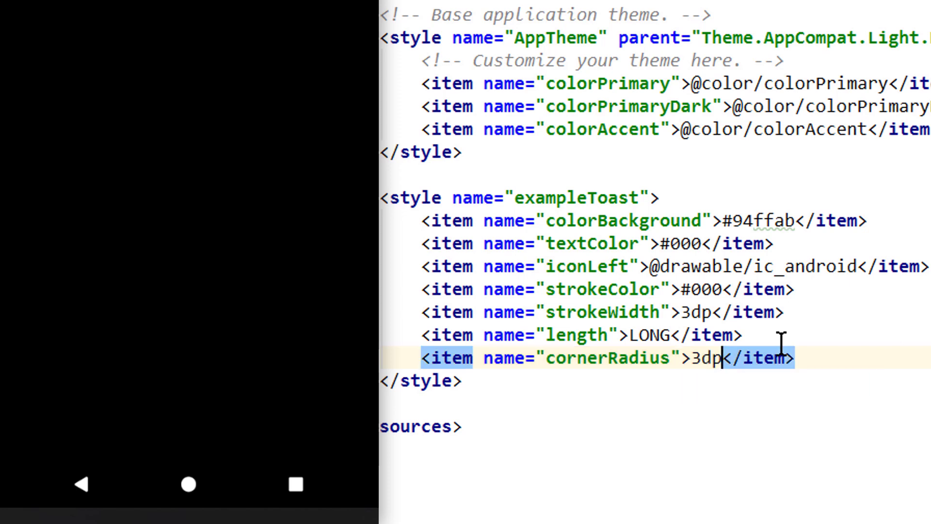